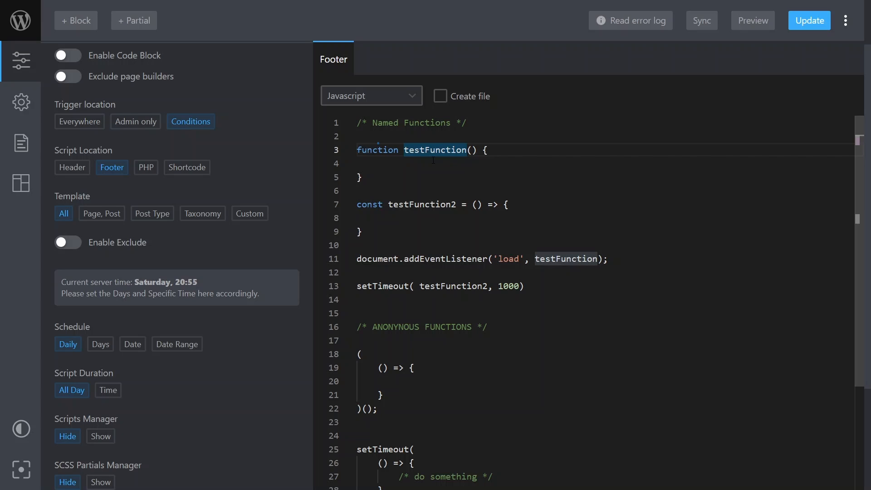
Insert a blank line between testFunction2 and the load listener, using a temporary testFunction(); call.
double_click(378, 149)
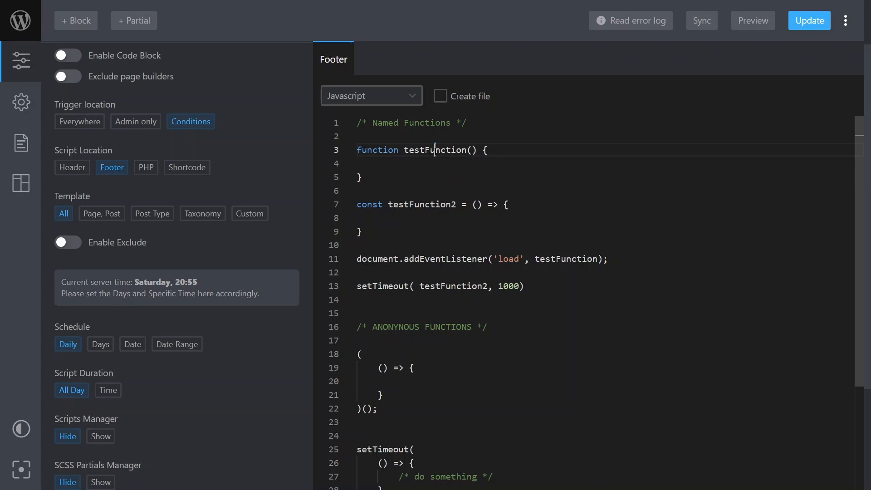
double_click(436, 151)
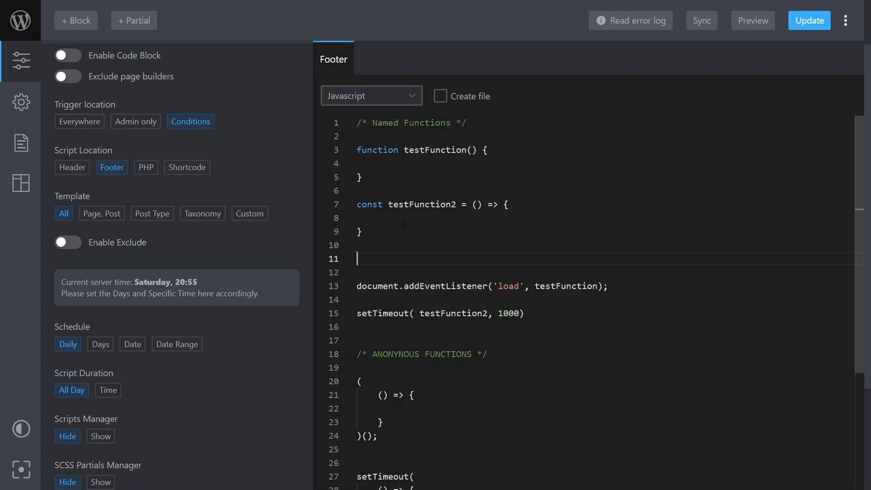
type("tes")
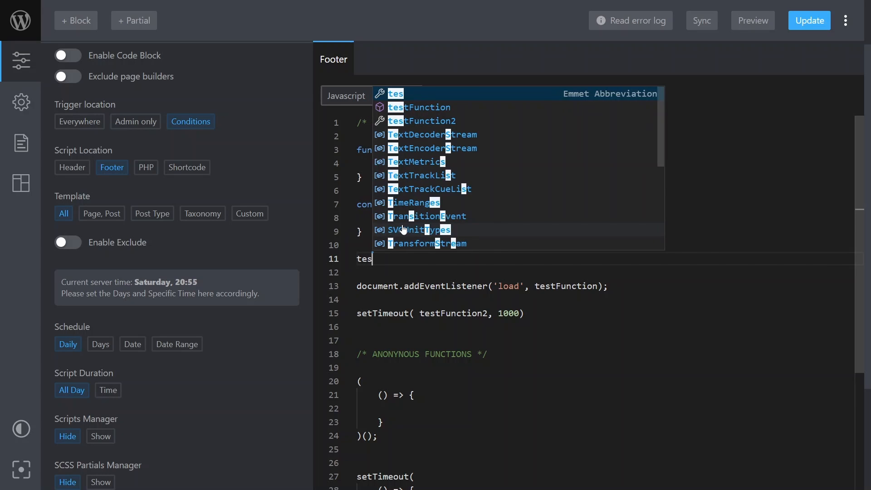
type("Function(")
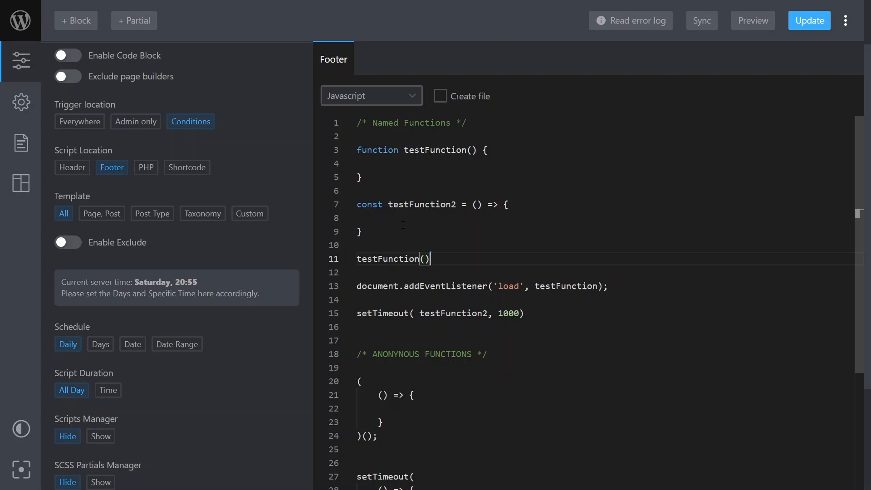
type(";")
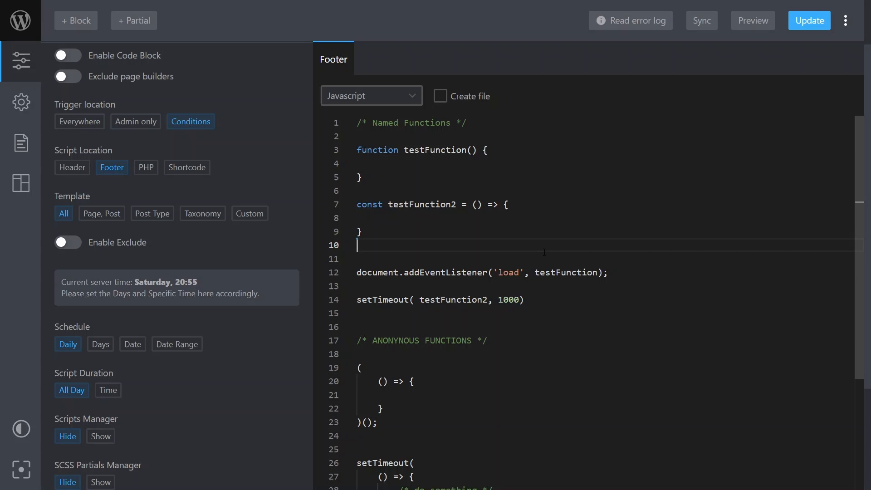
left_click(509, 272)
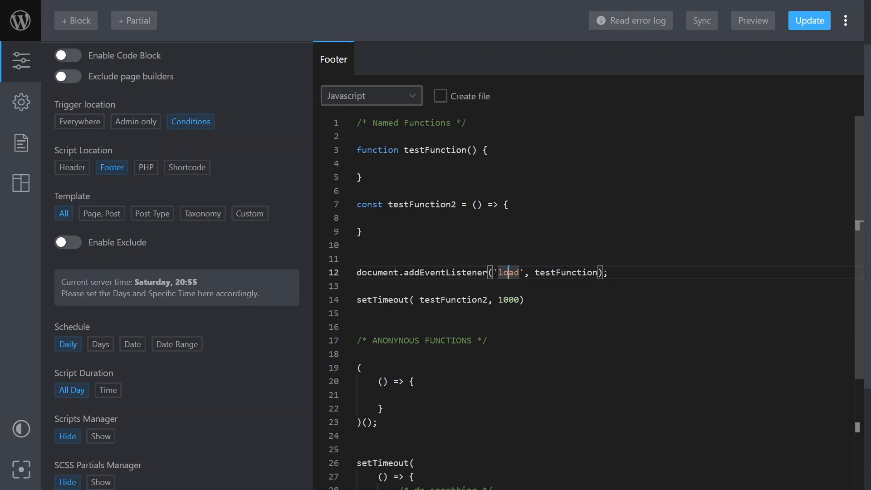
left_click(362, 285)
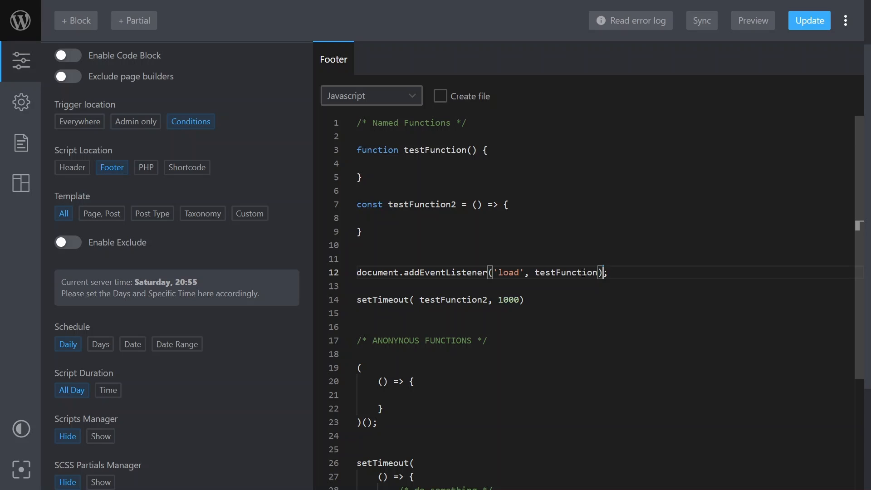
double_click(382, 299)
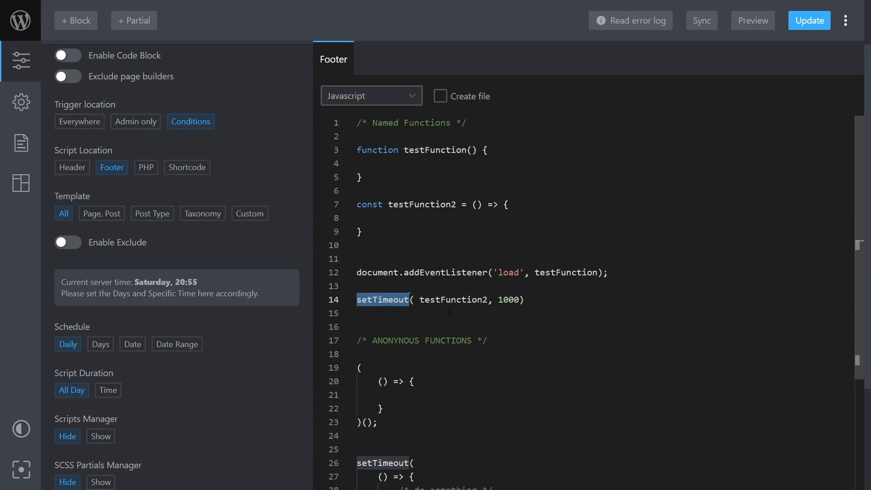
double_click(507, 300)
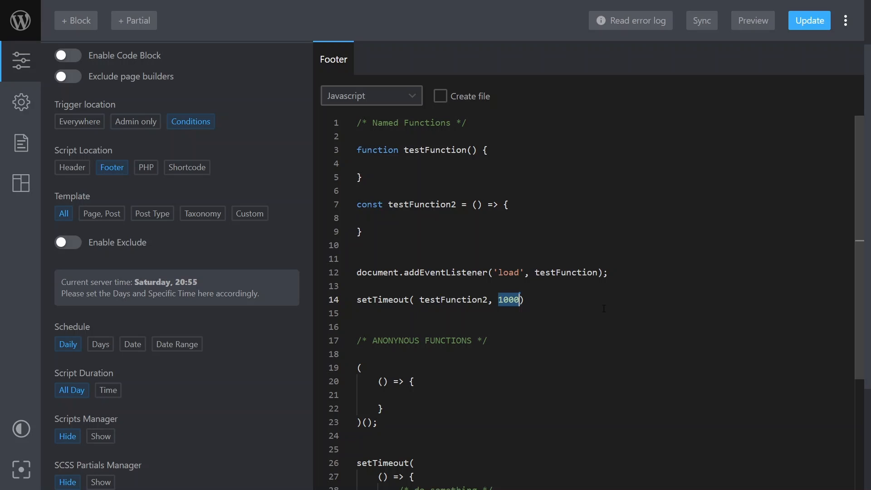
double_click(452, 300)
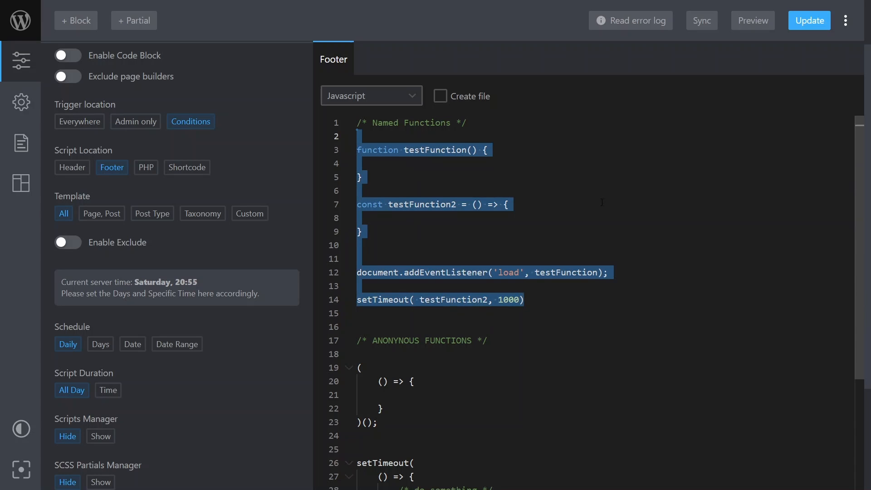
scroll("down", 3)
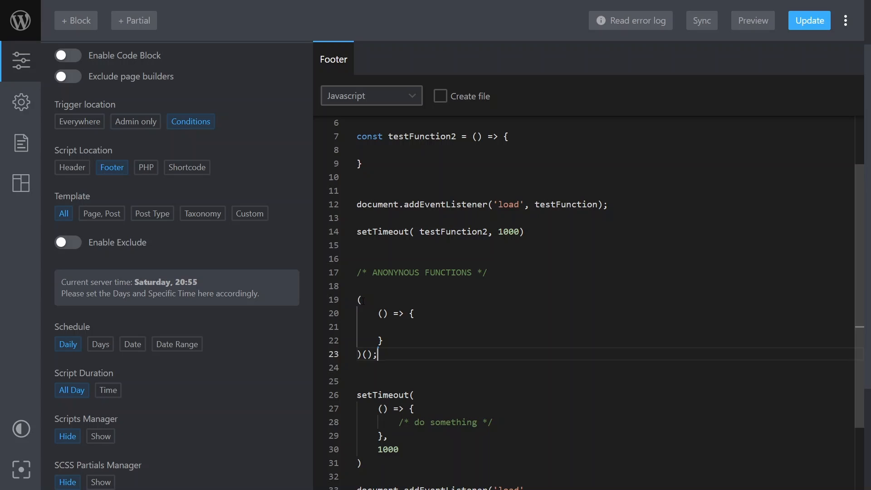
left_click(381, 313)
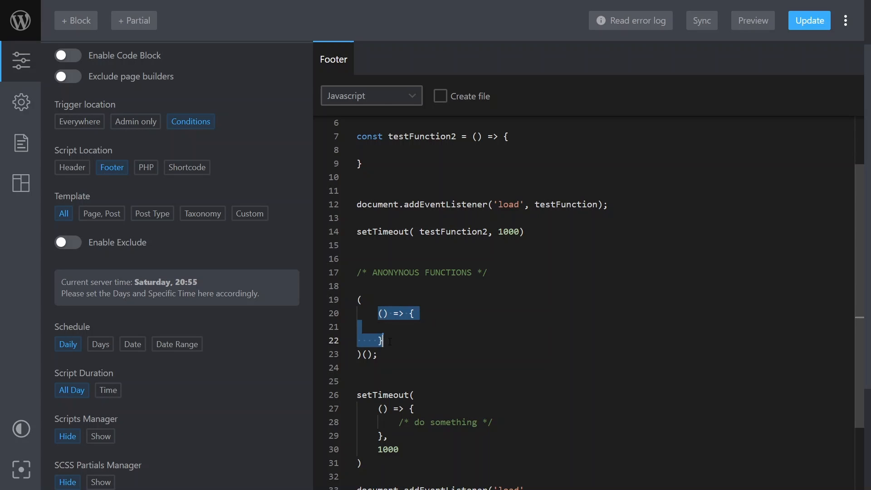
type("func")
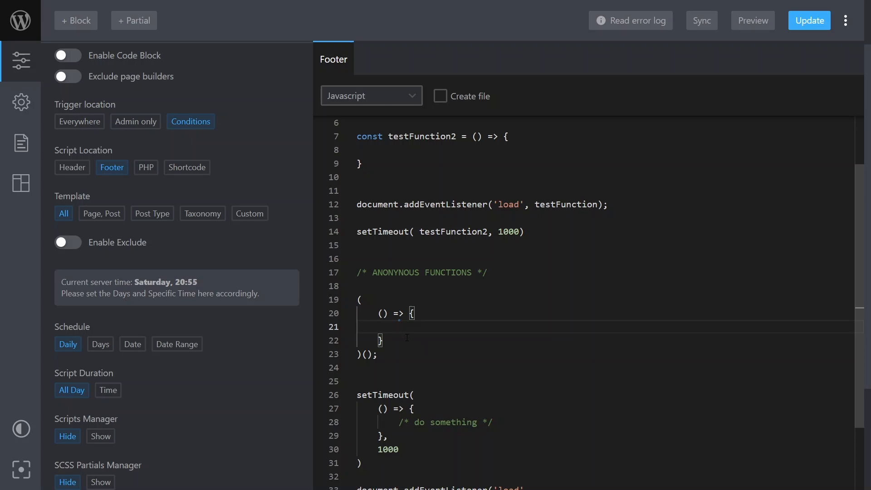
scroll("down", 3)
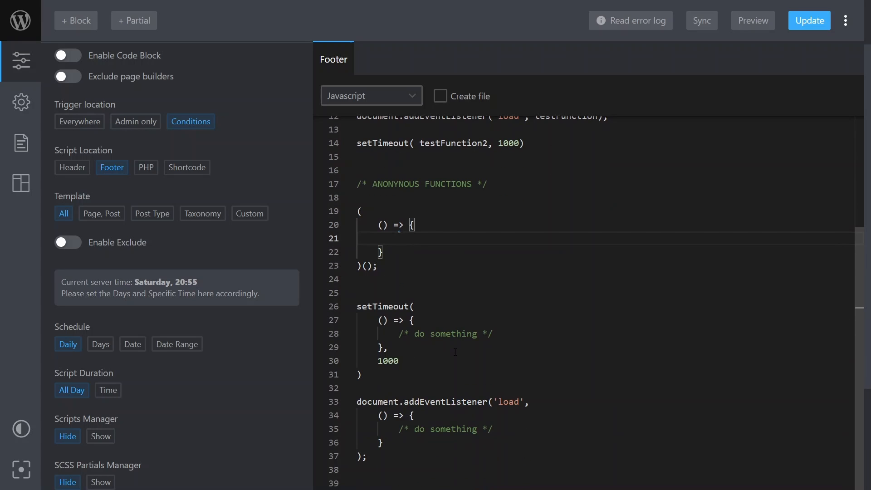
left_click(378, 307)
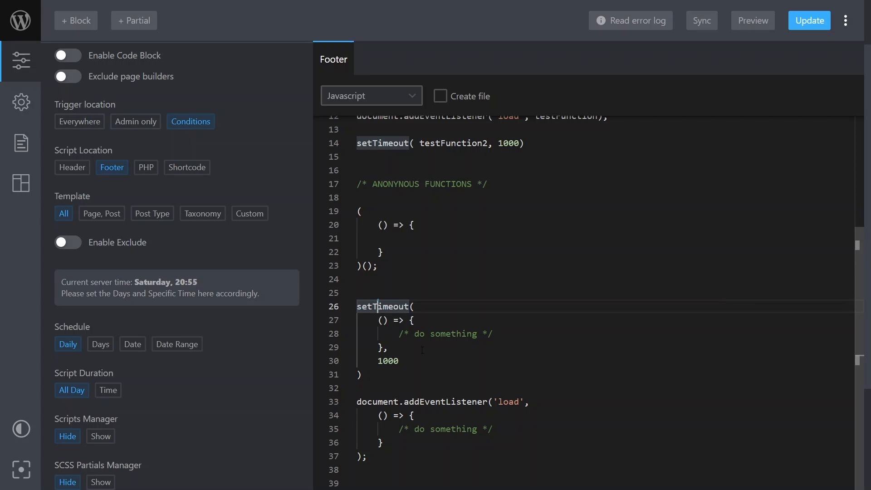
double_click(388, 361)
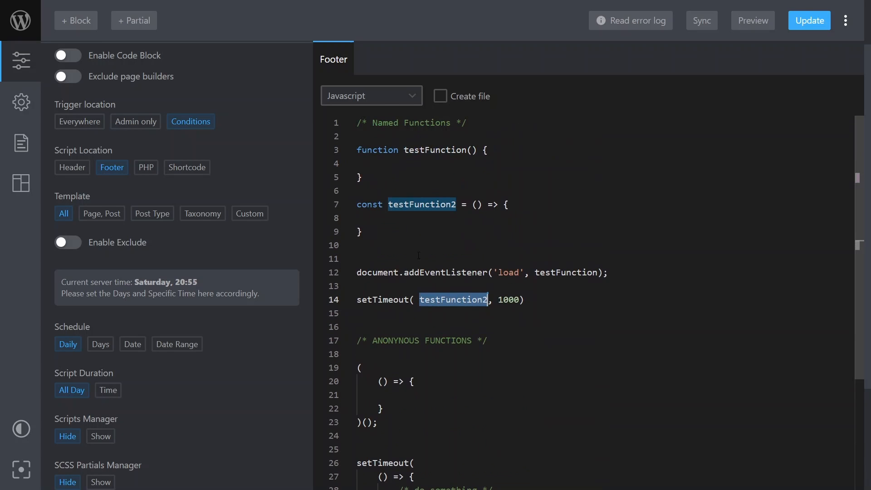
scroll("down", 3)
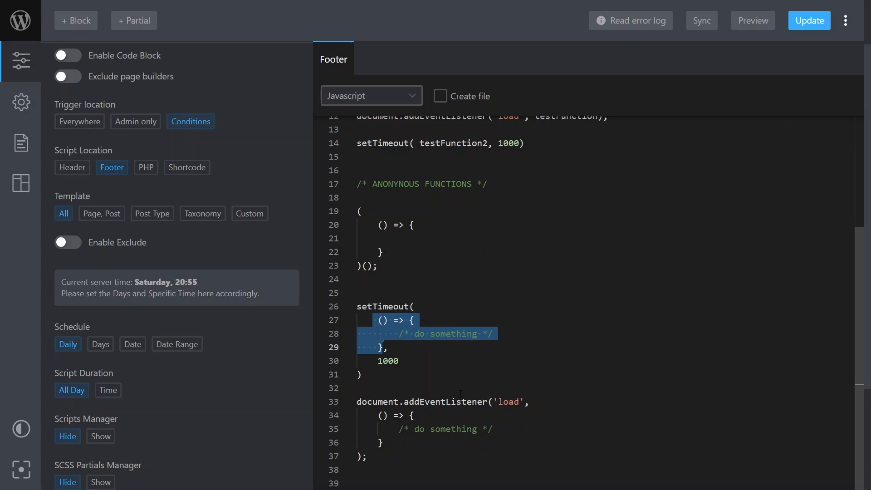
scroll("up", 3)
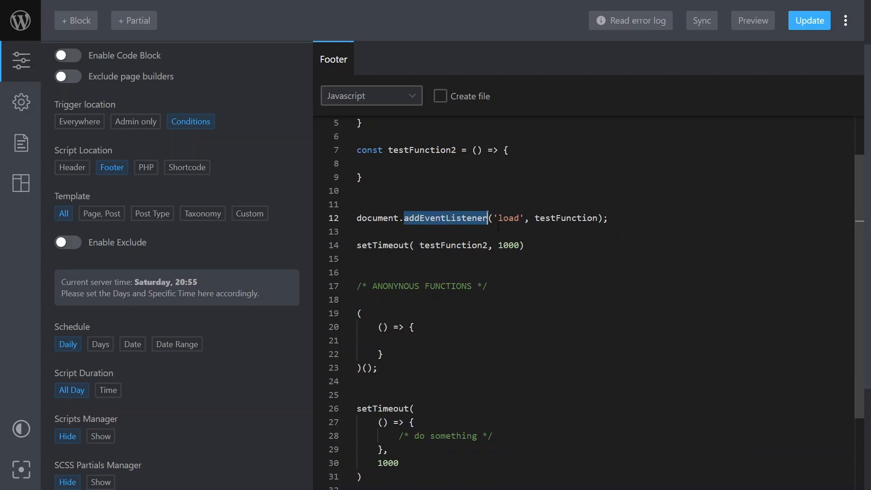
scroll("down", 3)
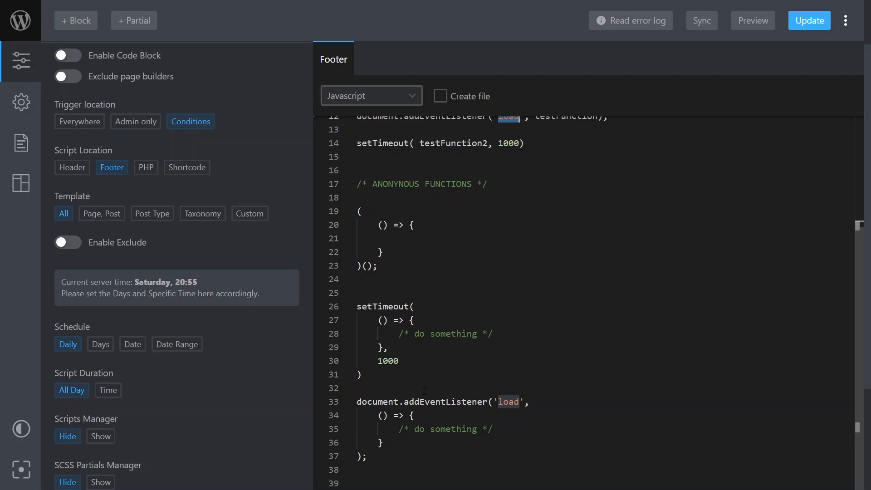
double_click(508, 402)
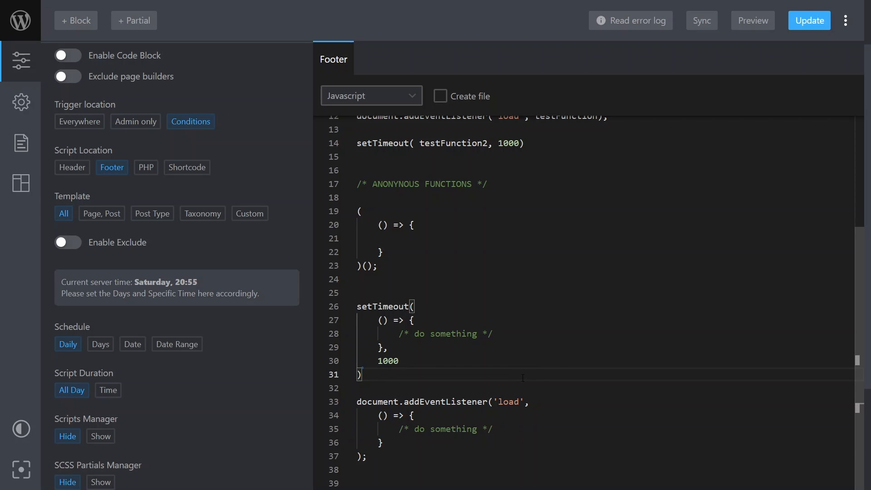
Try init() calls inside the setTimeout callback, then restore its /* do something */ comment.
scroll("up", 3)
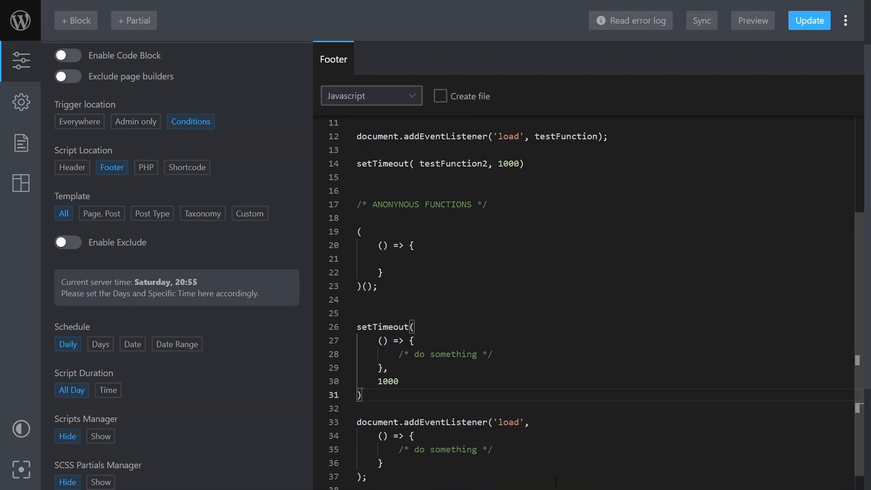
scroll("up", 3)
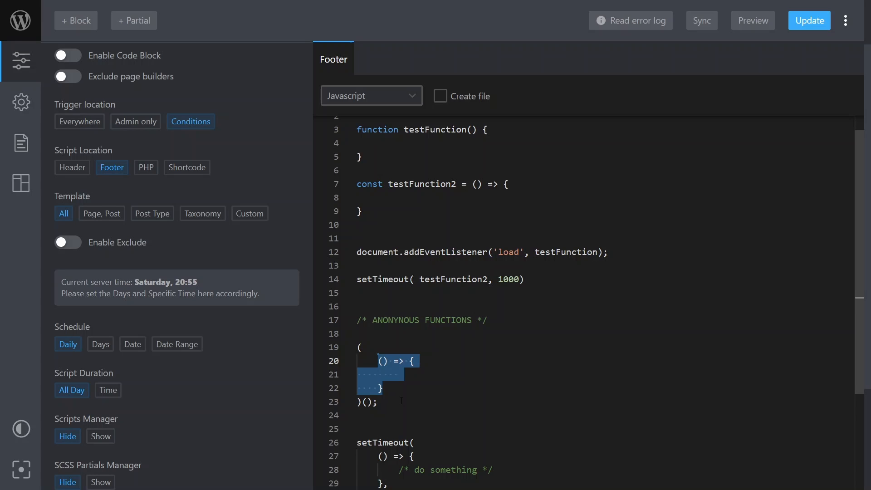
scroll("down", 3)
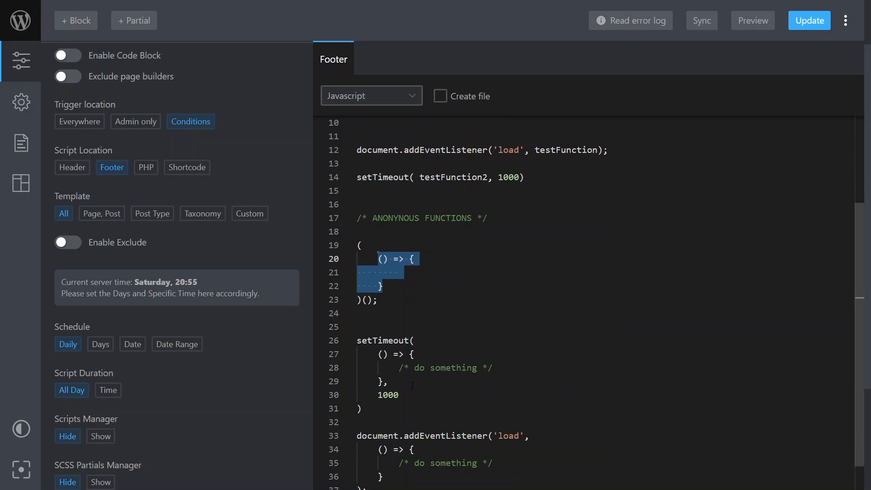
scroll("down", 3)
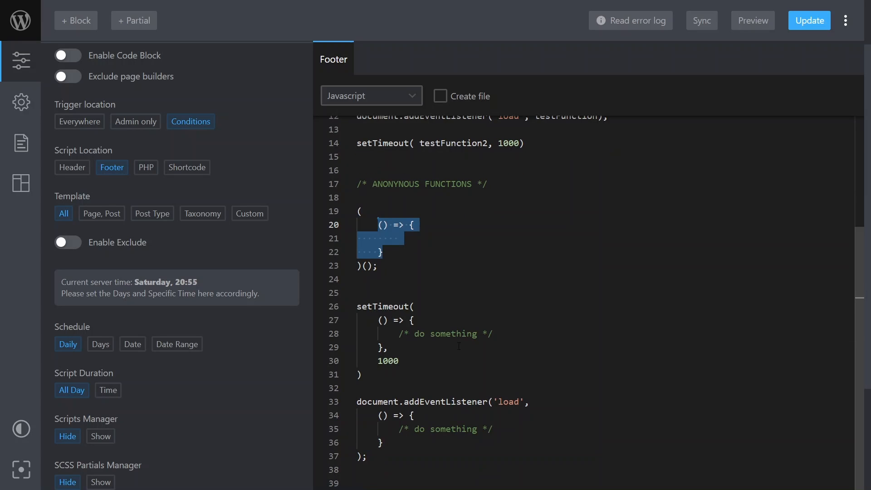
left_click(458, 346)
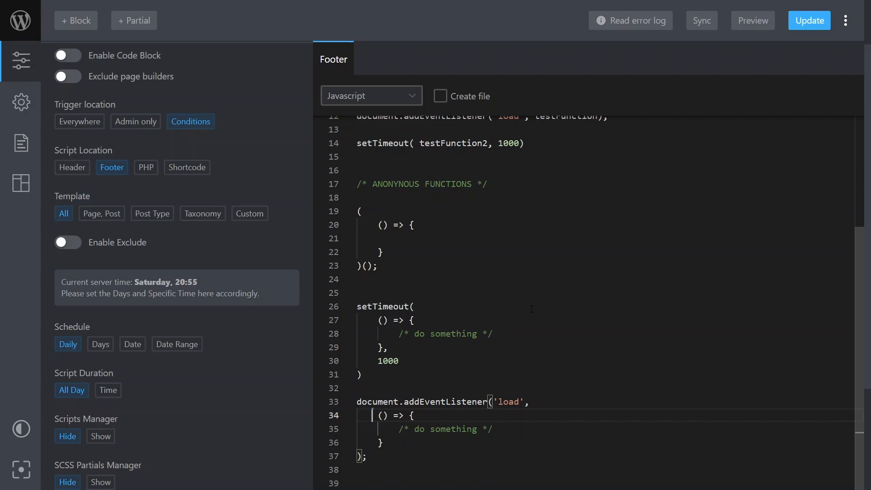
left_click(498, 333)
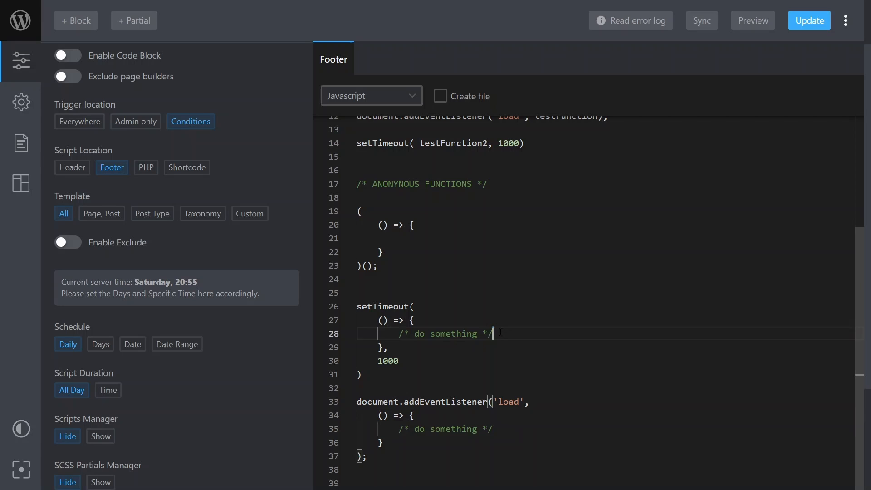
double_click(442, 333)
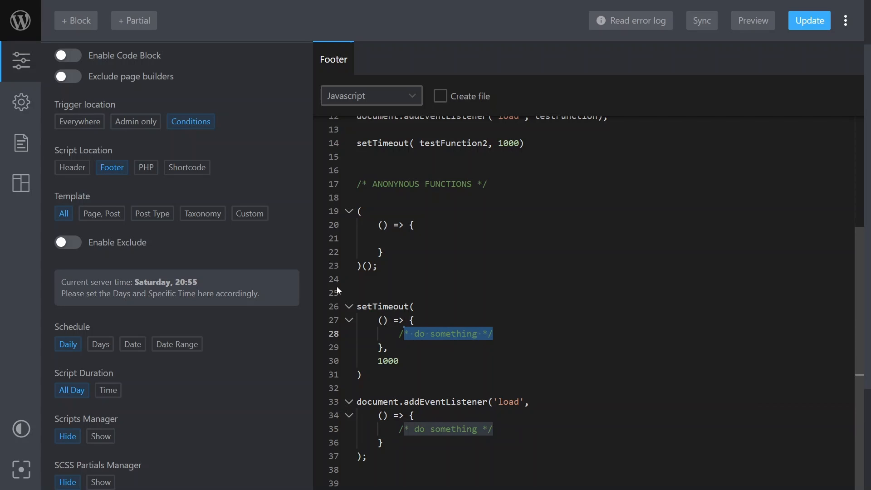
type("/init();")
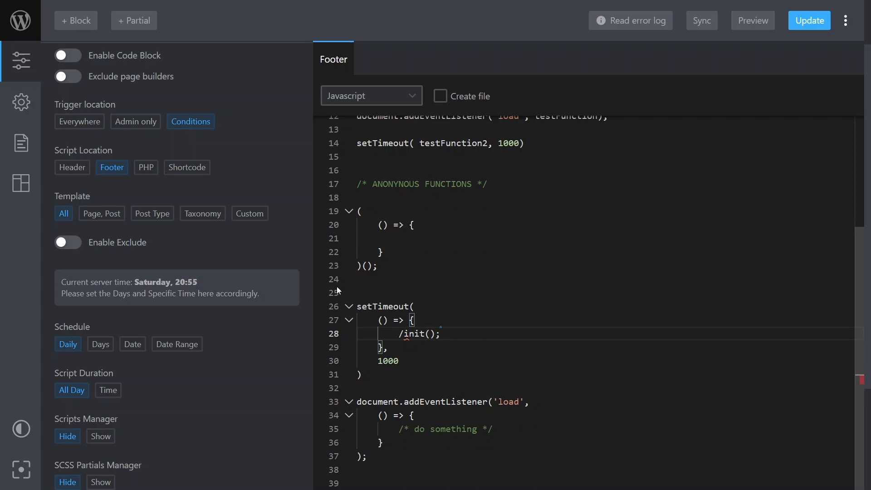
mouse_move(404, 333)
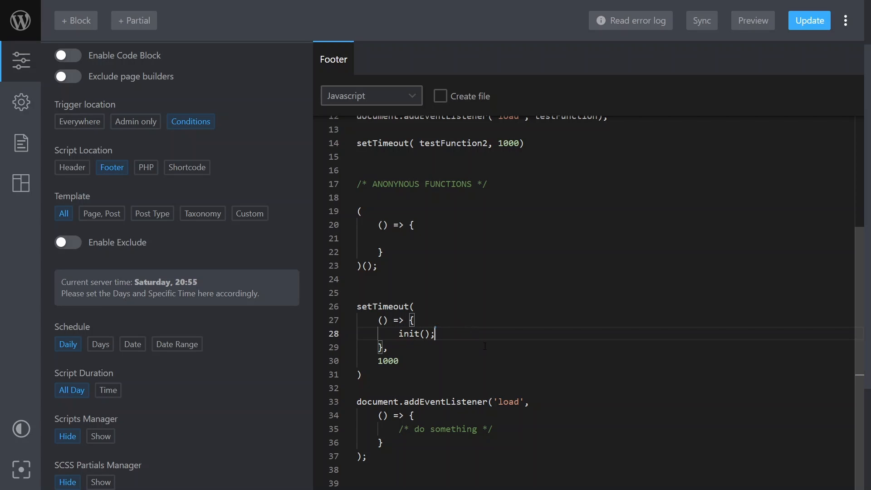
type("doDomething(")
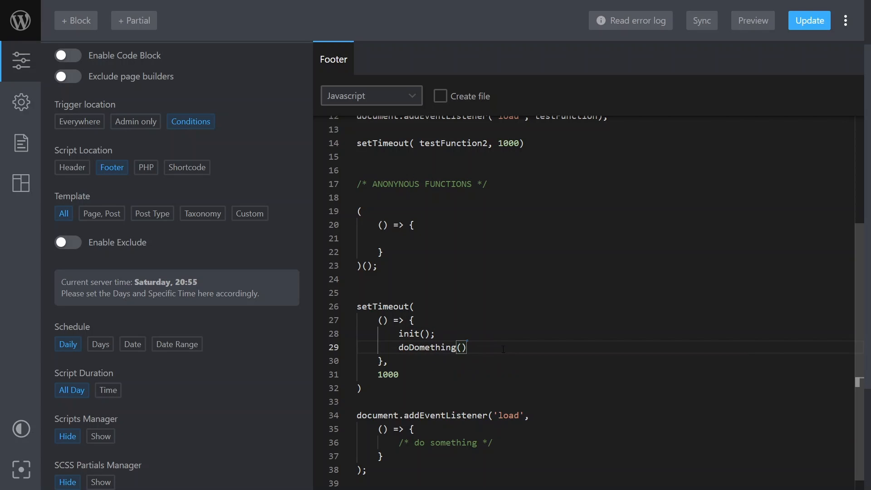
type(";")
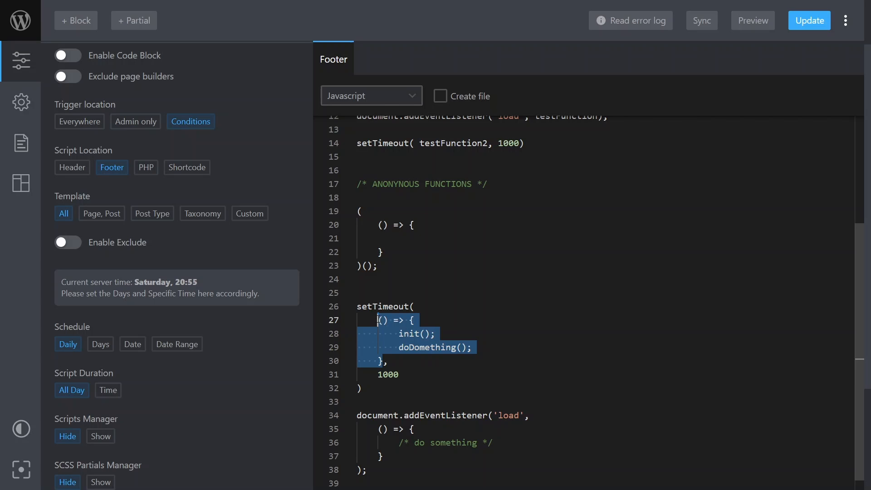
type("init,")
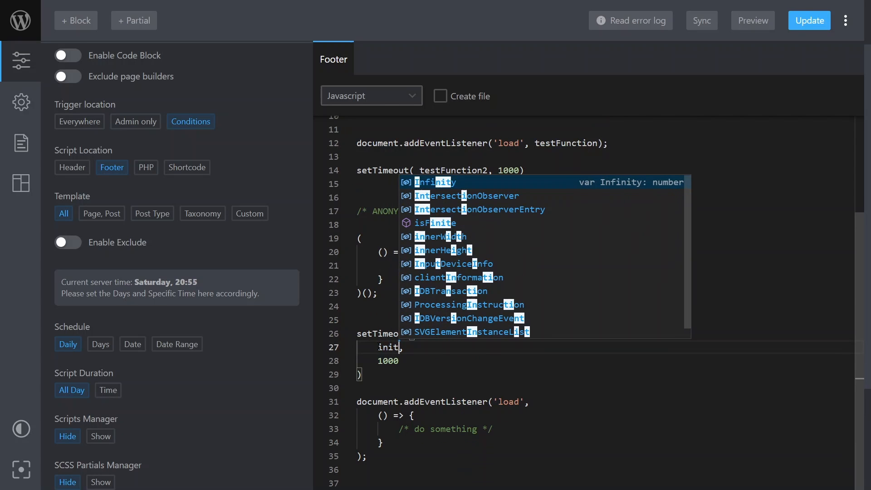
key("Escape")
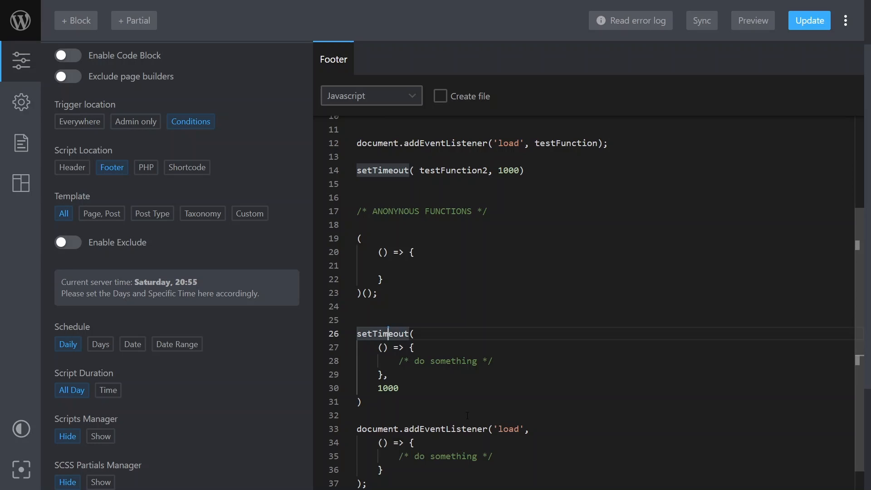
Duplicate the load listener below itself and rename the copy's event to 'click'.
scroll("down", 3)
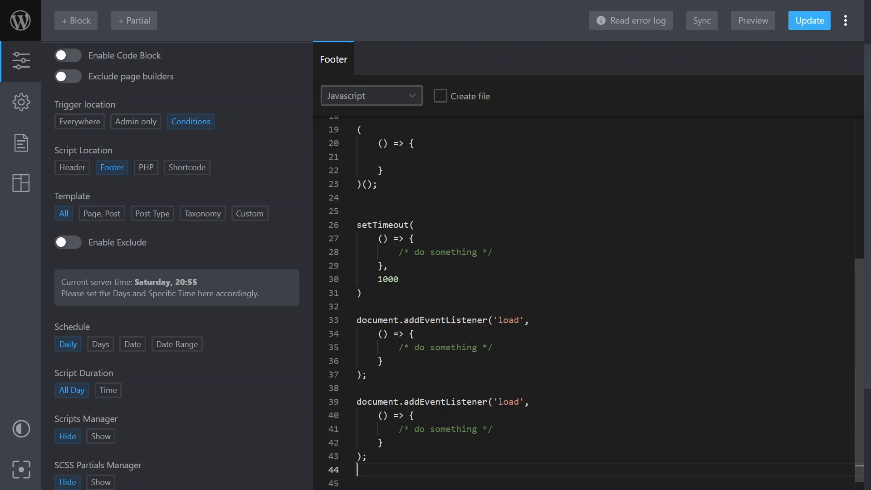
type("c")
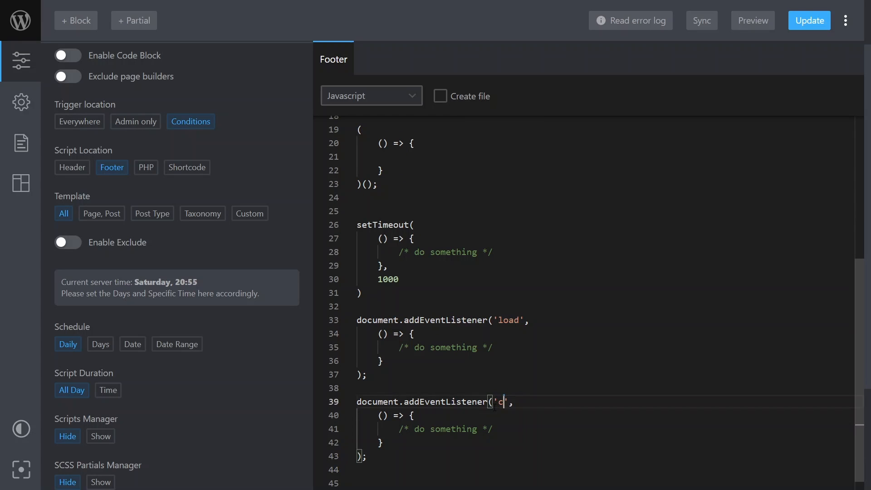
type("lick")
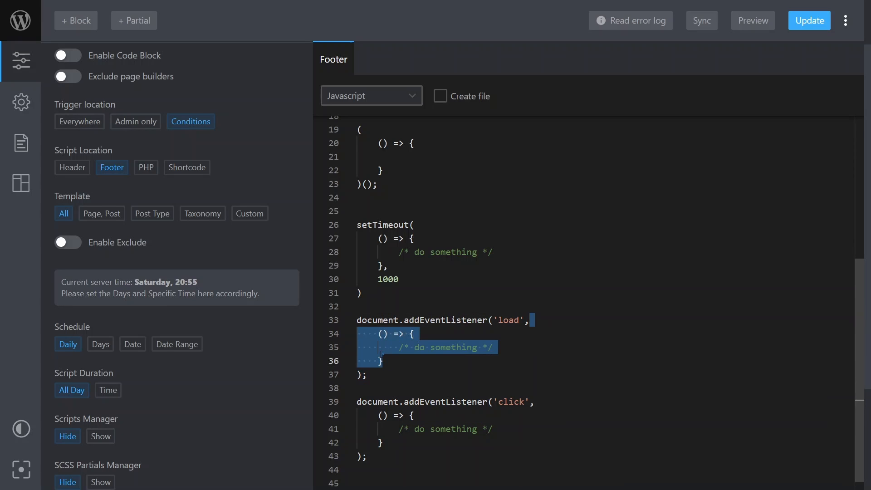
Replace both listeners' arrow callbacks with playBeep; and add a blank line above them.
key("Delete")
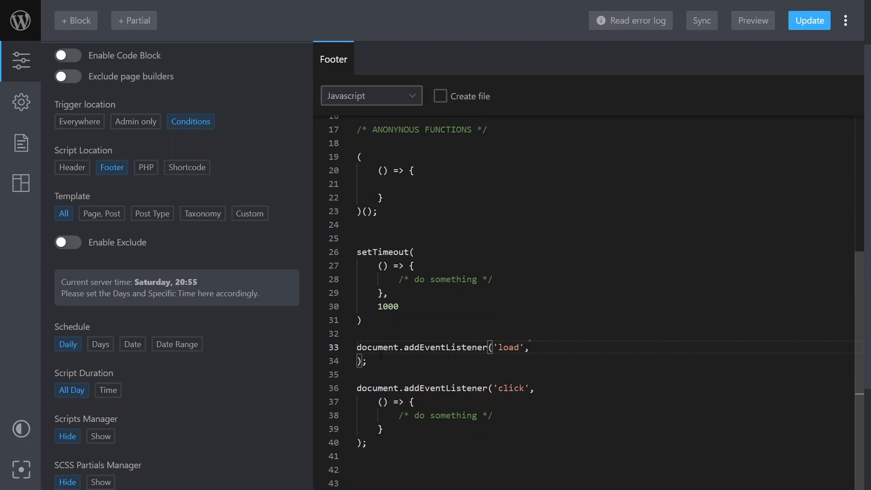
type("pla);")
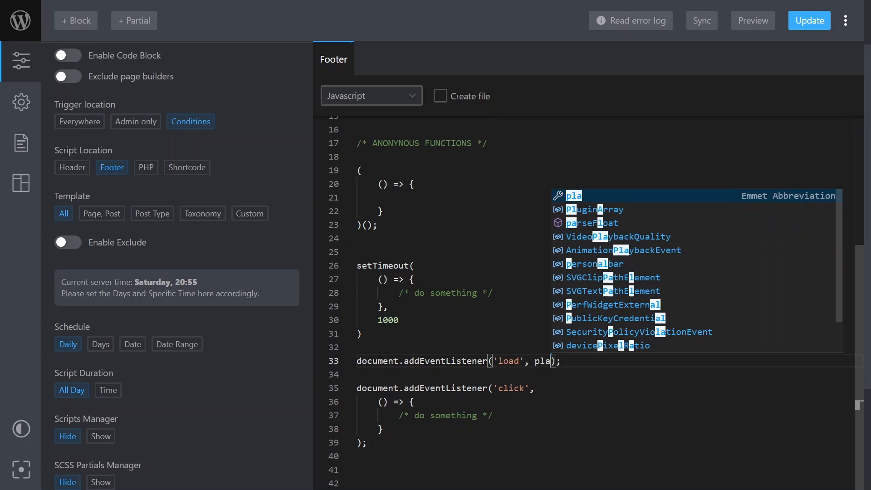
type("yBee")
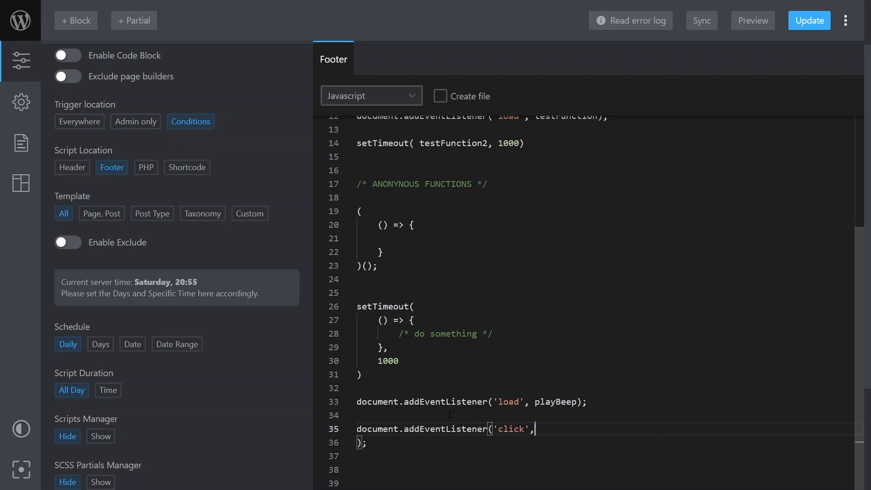
type("playBeet")
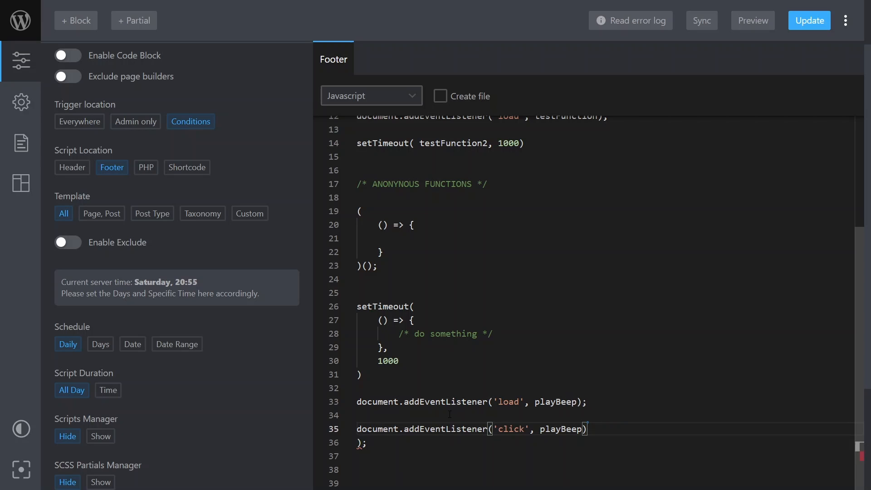
scroll("up", 3)
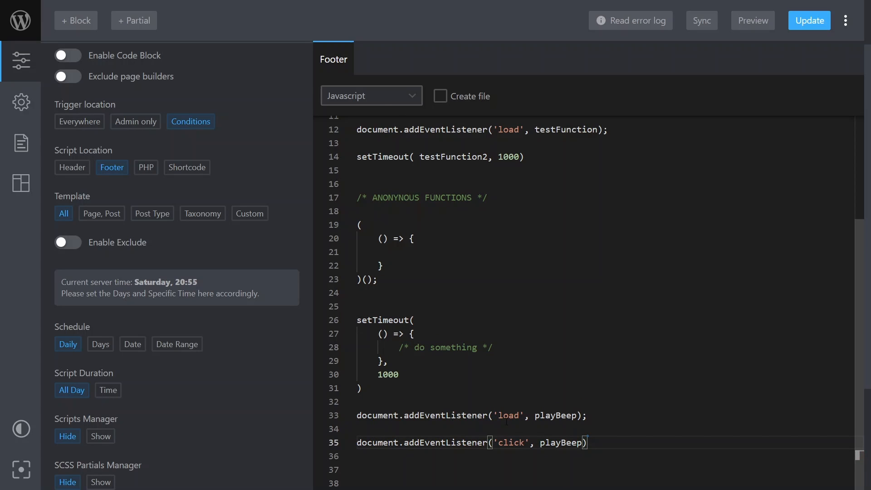
type(";")
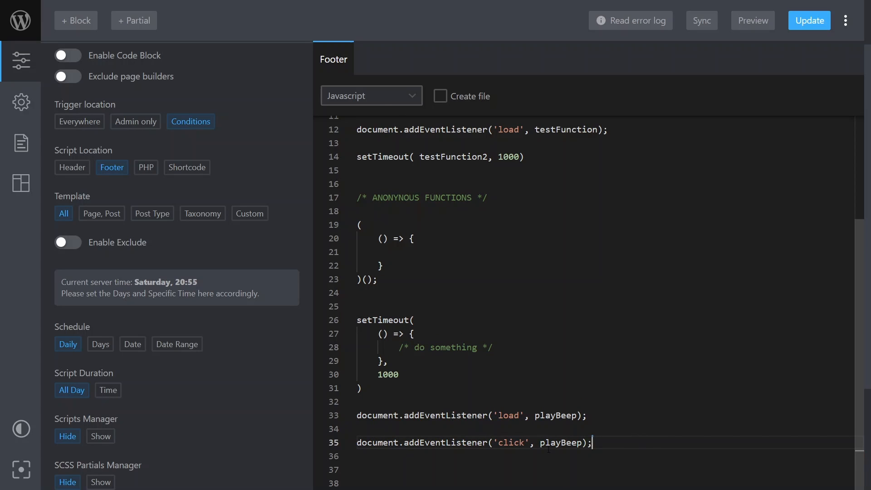
left_click(359, 402)
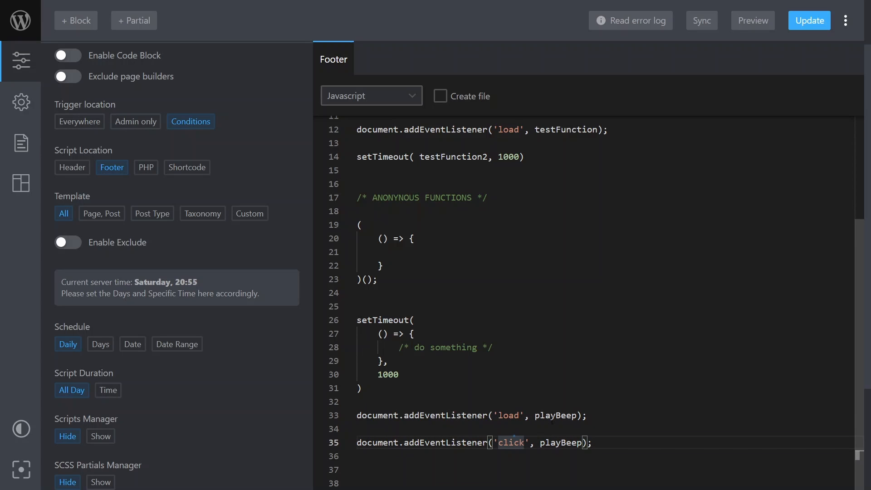
double_click(555, 415)
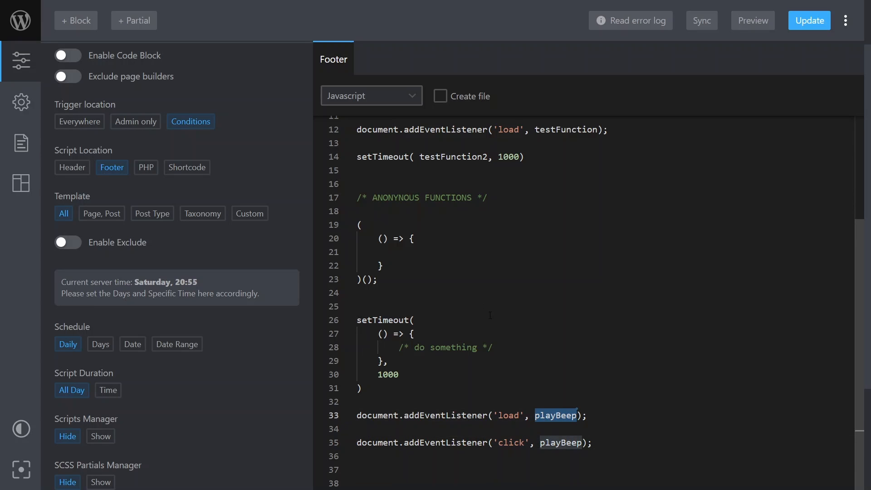
key("enter")
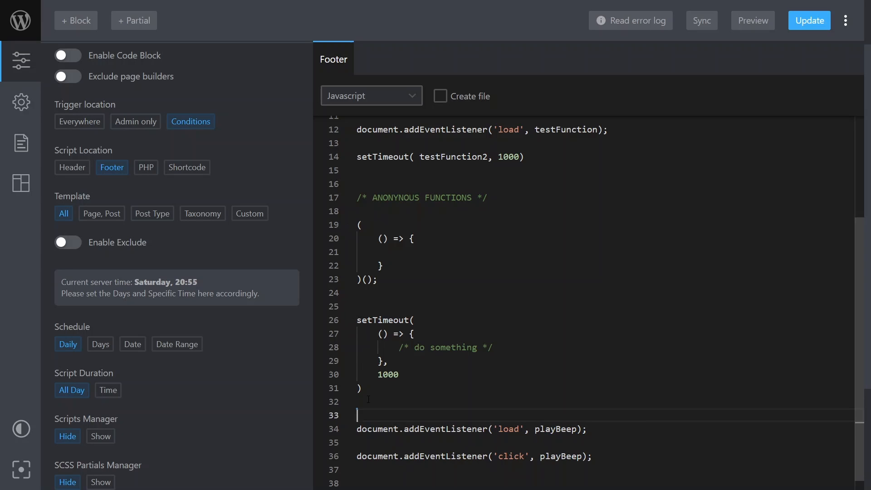
Type const playBeep = () => {} with a placeholder comment above the listeners.
type("const playBeep")
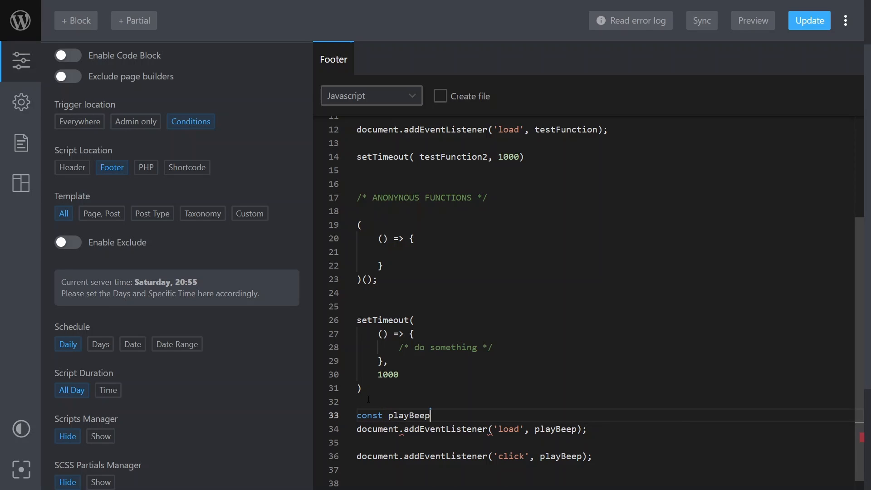
type("=")
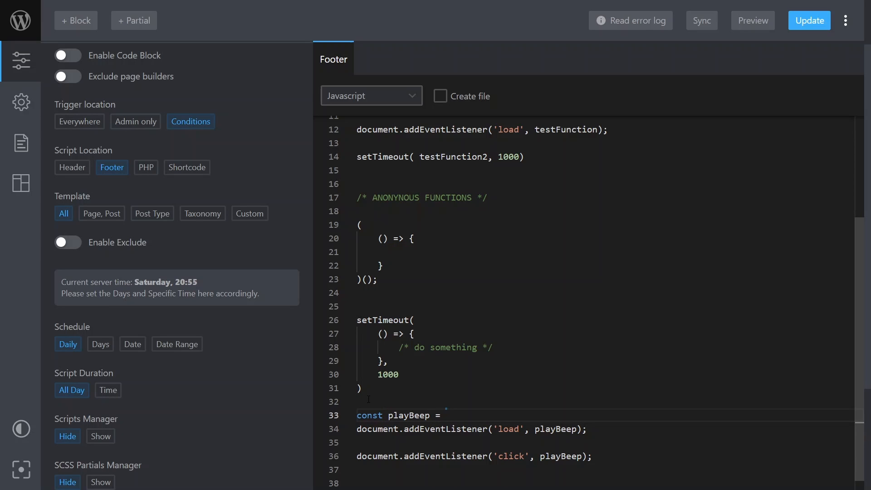
type("()=>{}")
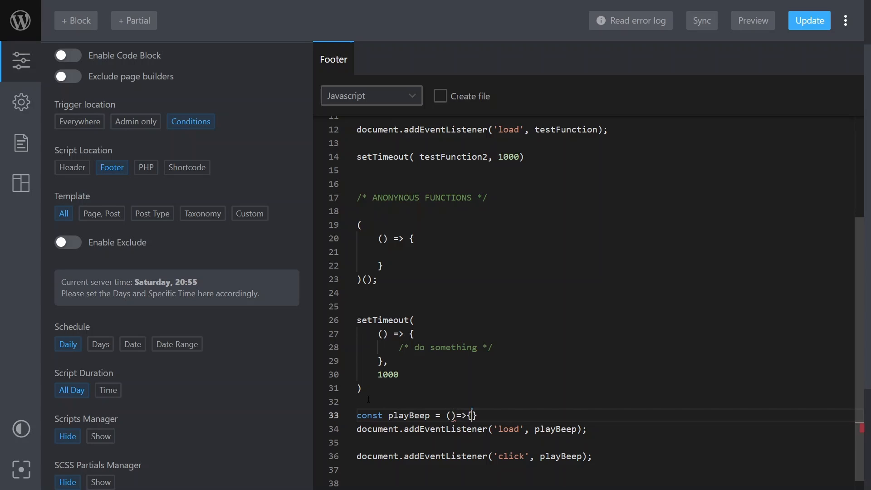
type("//svdsffd")
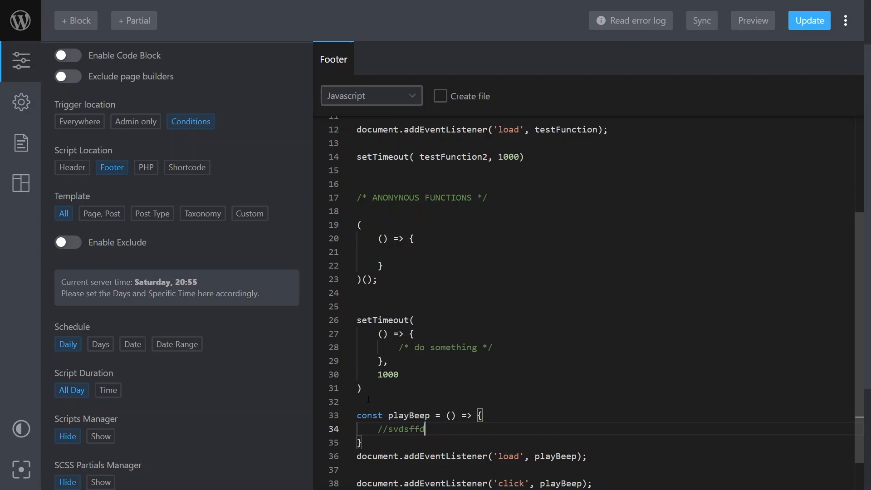
scroll("down", 3)
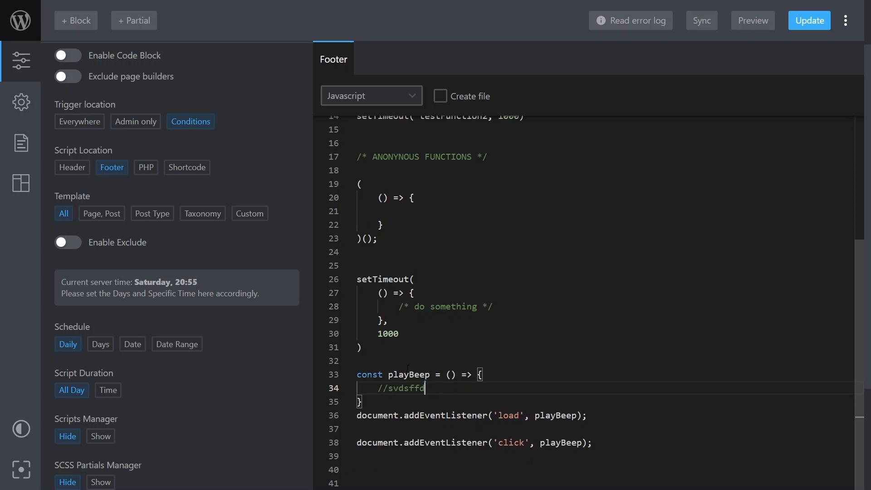
scroll("up", 3)
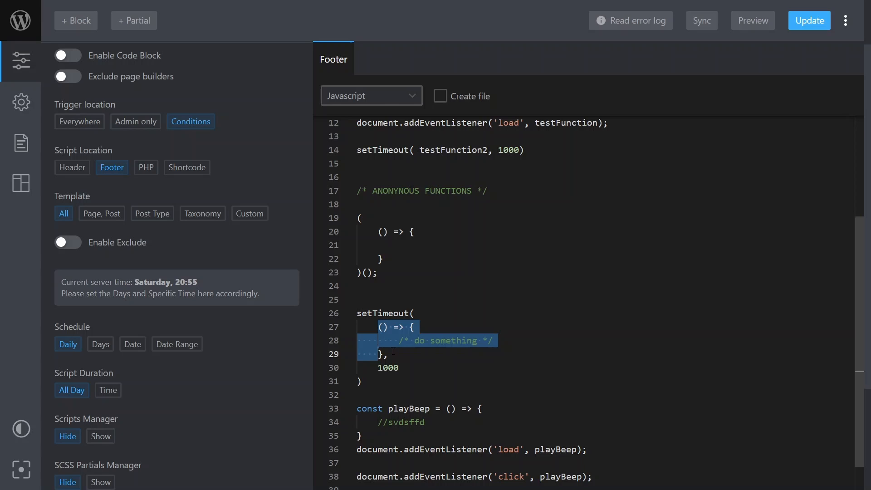
left_click(396, 273)
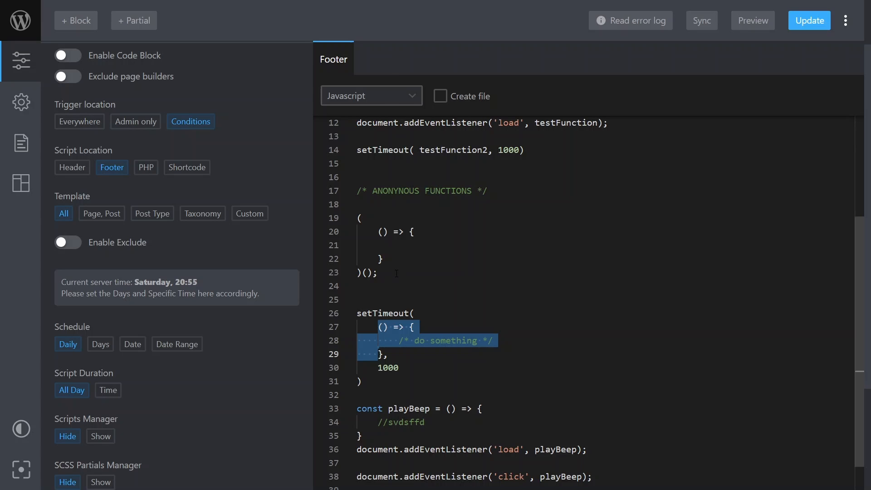
scroll("up", 3)
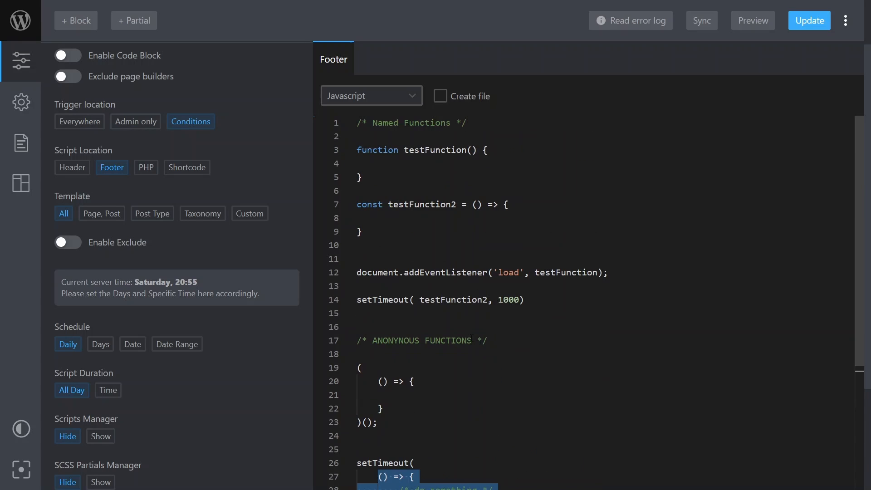
left_click(421, 205)
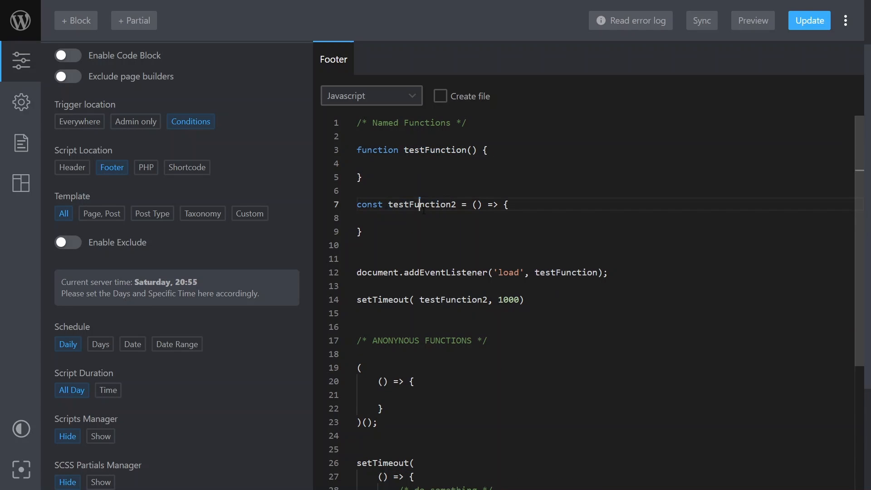
scroll("down", 3)
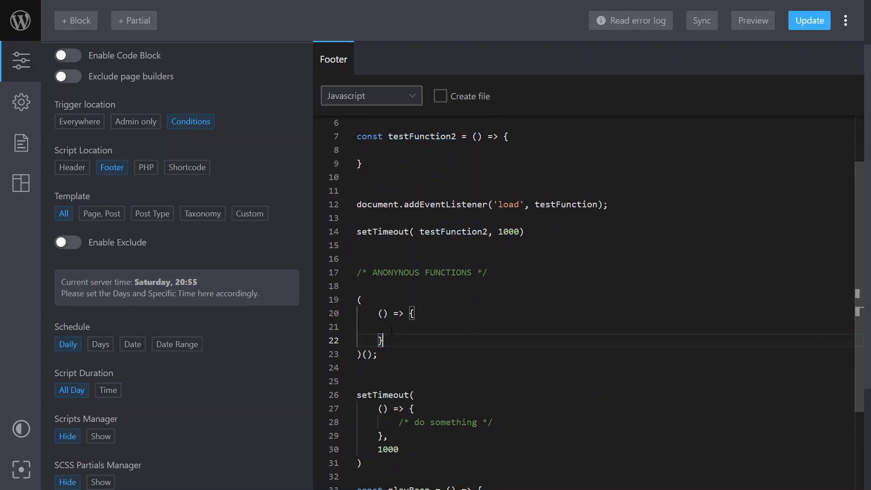